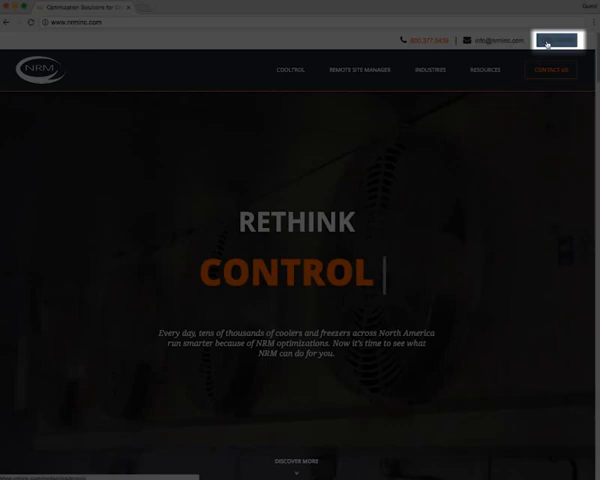
Go from the nrminc.com home page to the Remote Site Manager login page
click(357, 70)
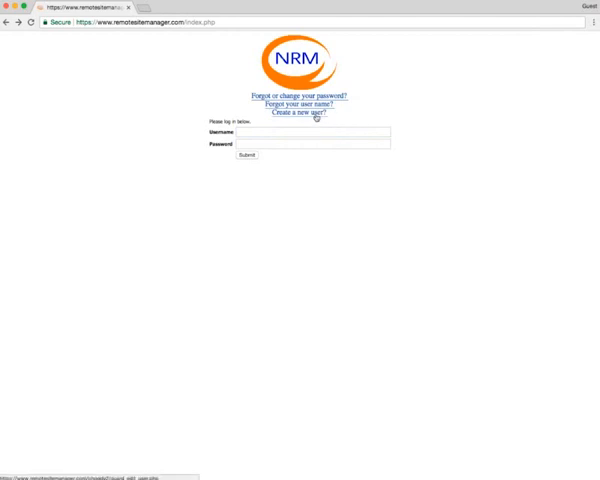
View the 'Create a new user?' form and scroll through its fields
click(291, 112)
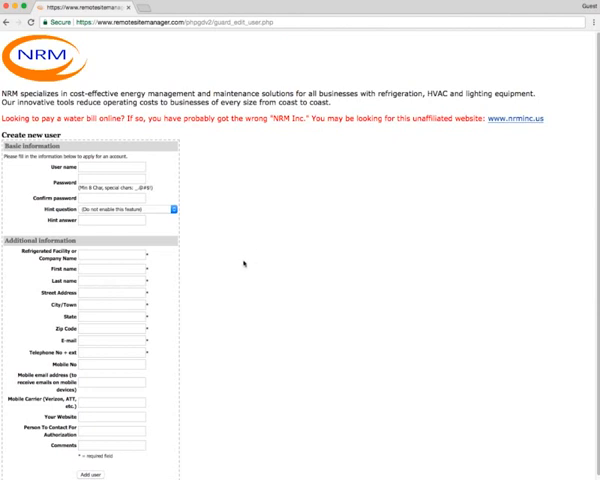
scroll(down, 3)
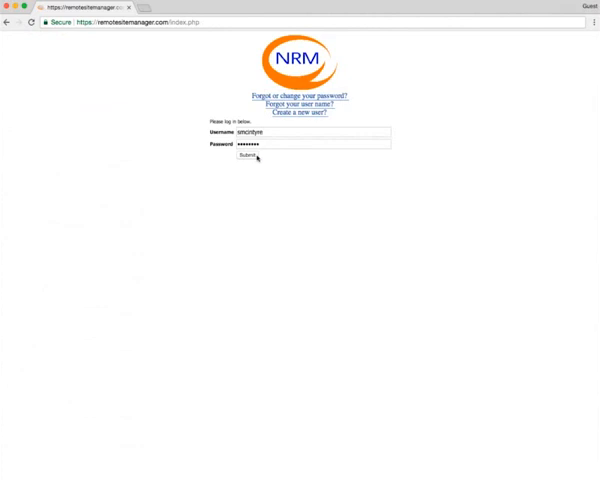
Submit the entered username and password to sign in
click(253, 155)
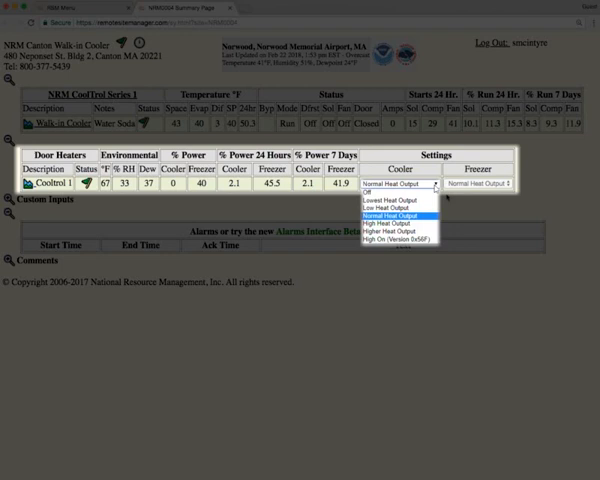
mouse_move(390, 220)
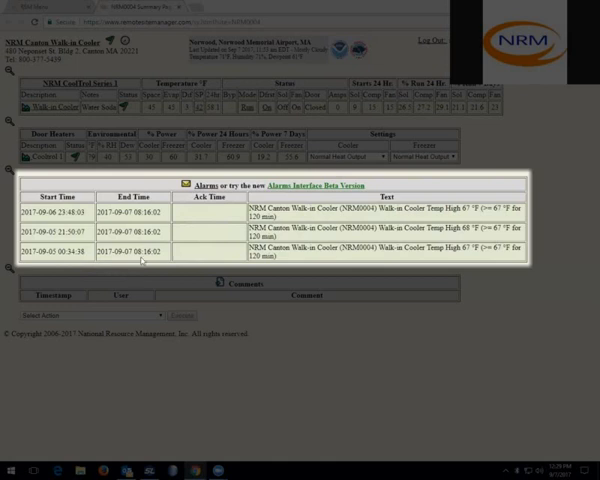
mouse_move(207, 255)
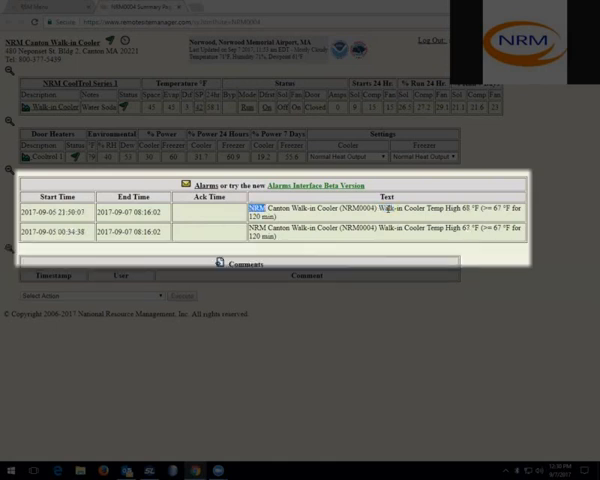
mouse_move(205, 218)
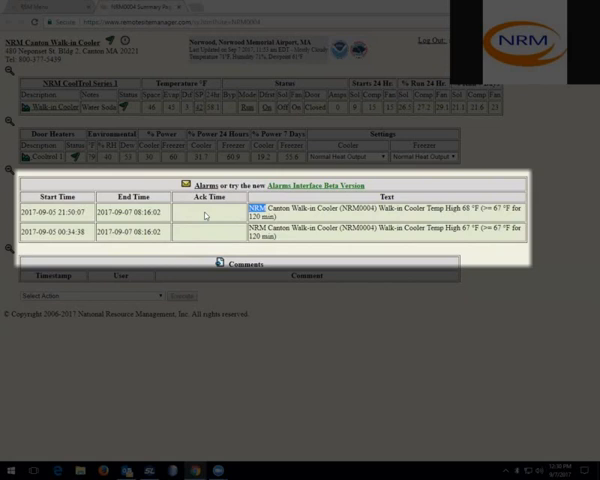
mouse_move(224, 245)
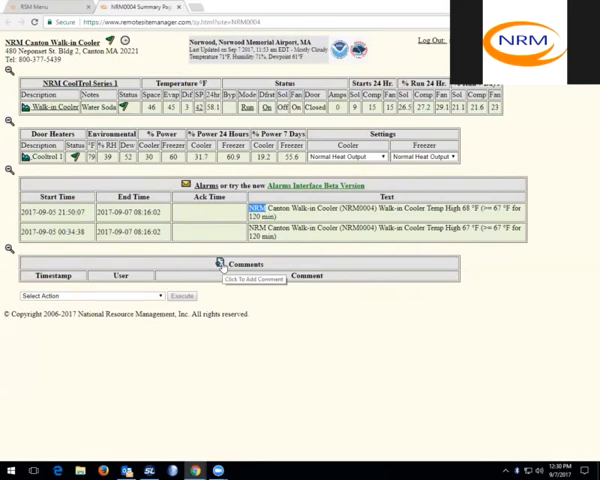
Start an empty Add Comment entry for site NRM0004
click(250, 278)
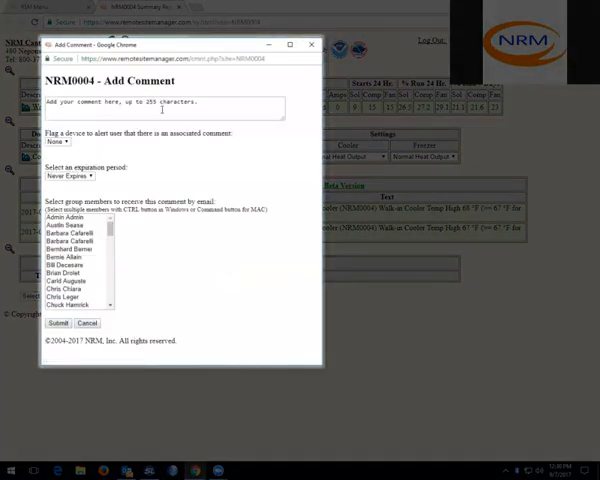
click(165, 108)
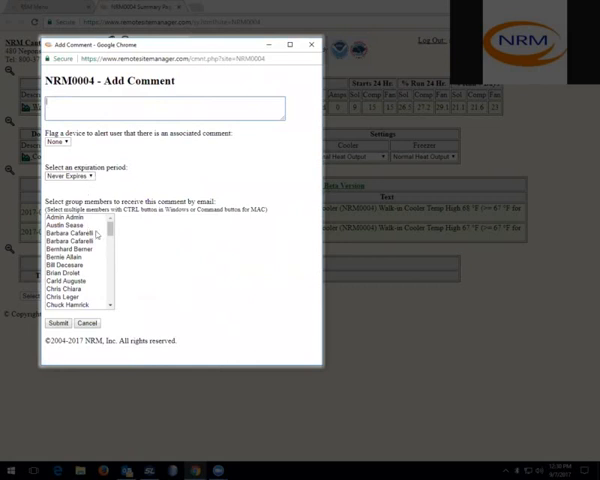
mouse_move(96, 289)
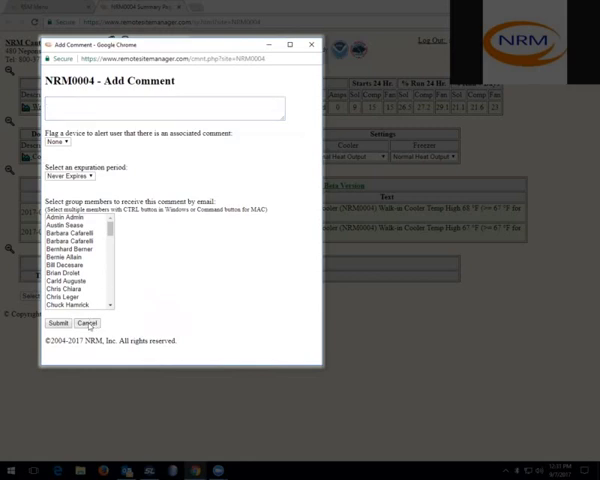
Cancel the unsent Add Comment window
click(86, 323)
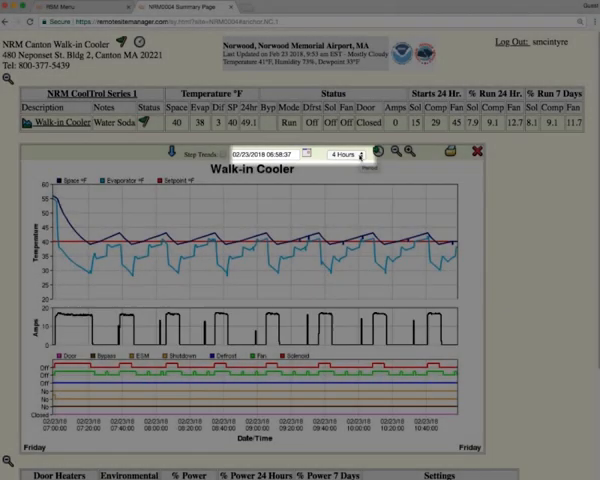
Switch the Walk-in Cooler trend graph period to 7 Days, then back to four hours
click(340, 155)
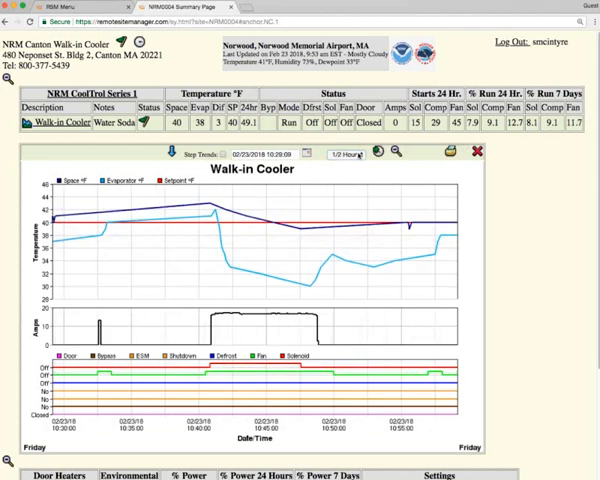
click(344, 154)
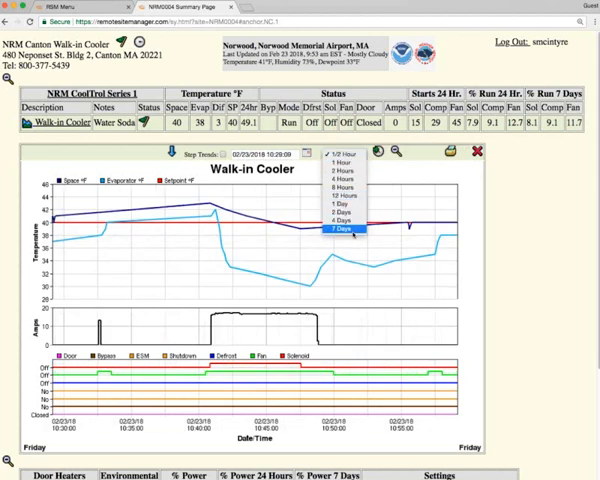
click(350, 230)
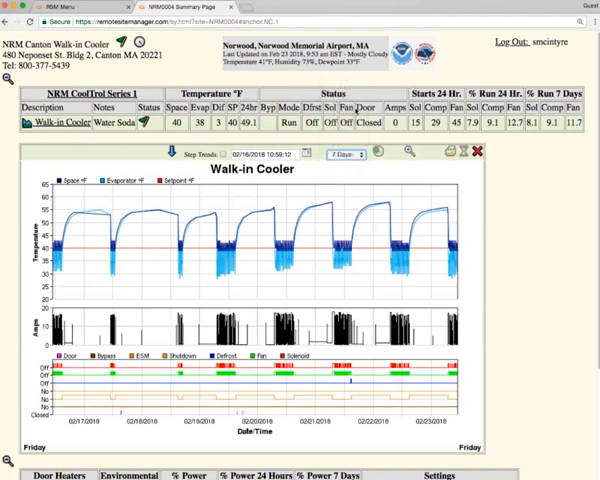
click(337, 156)
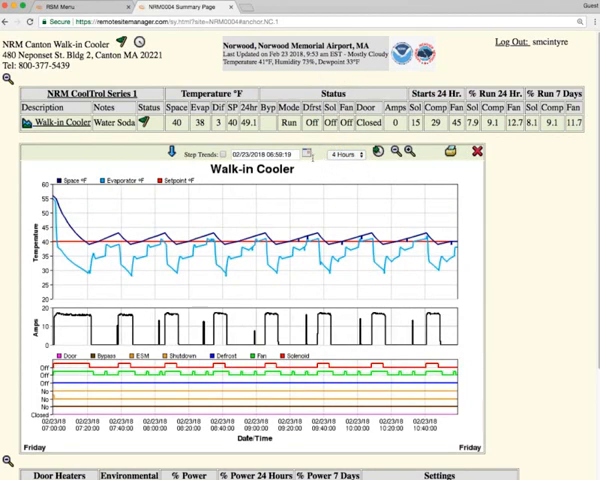
mouse_move(315, 157)
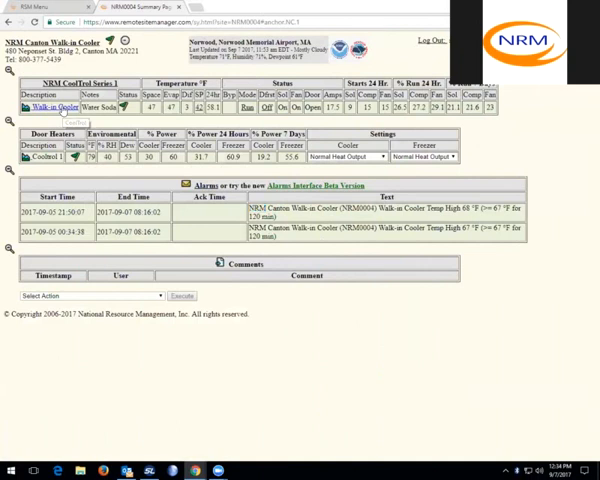
Open the Walk-in Cooler device page and collapse SETTINGS to show only status readings
click(45, 107)
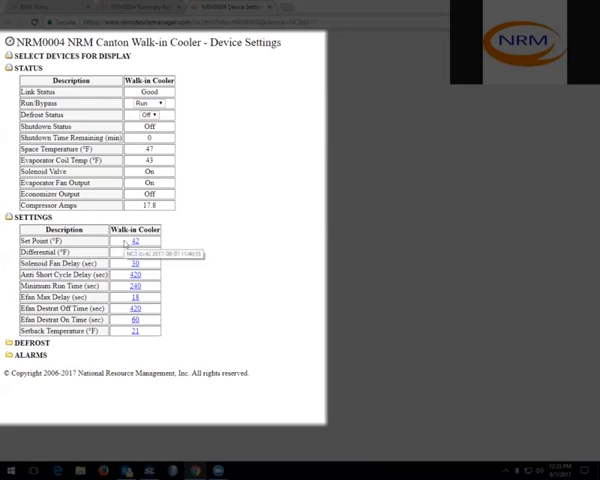
click(12, 227)
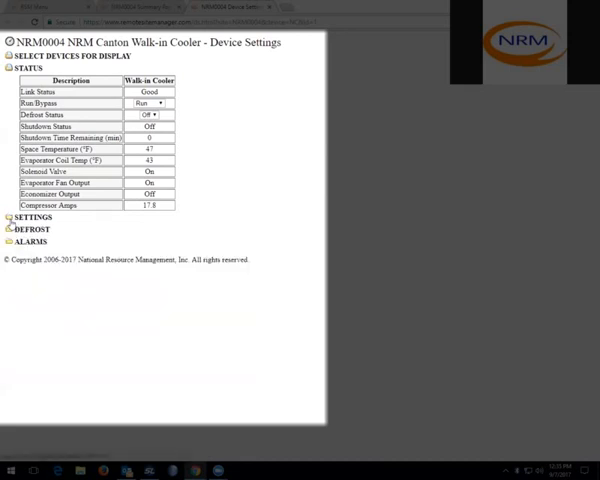
click(42, 228)
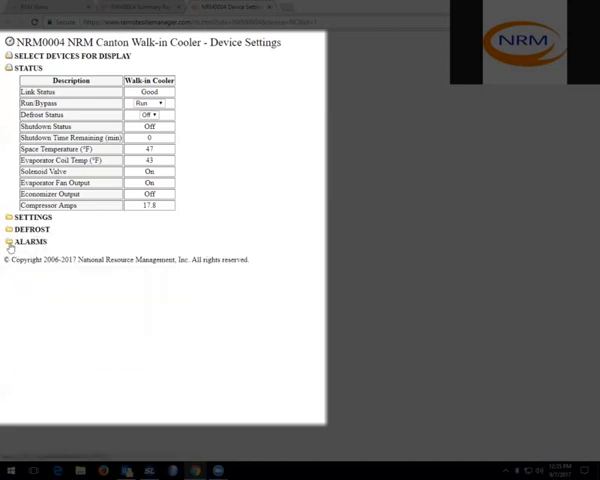
click(42, 240)
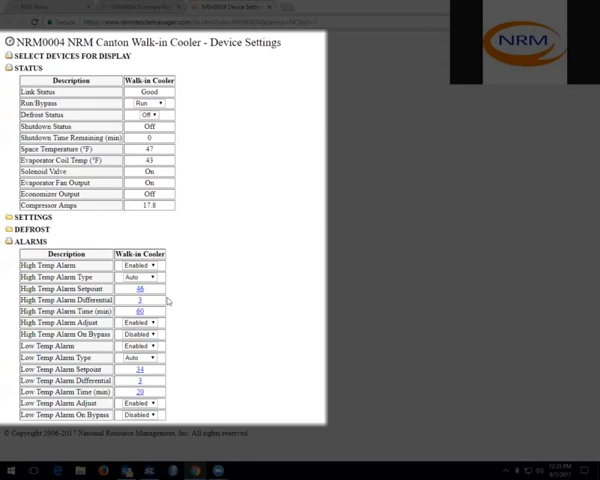
mouse_move(170, 261)
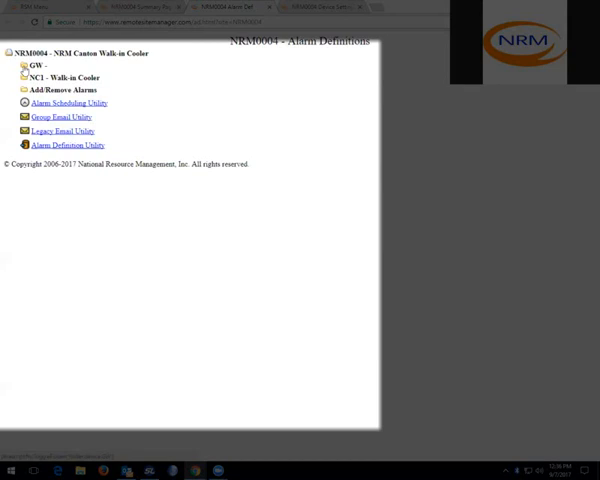
click(22, 65)
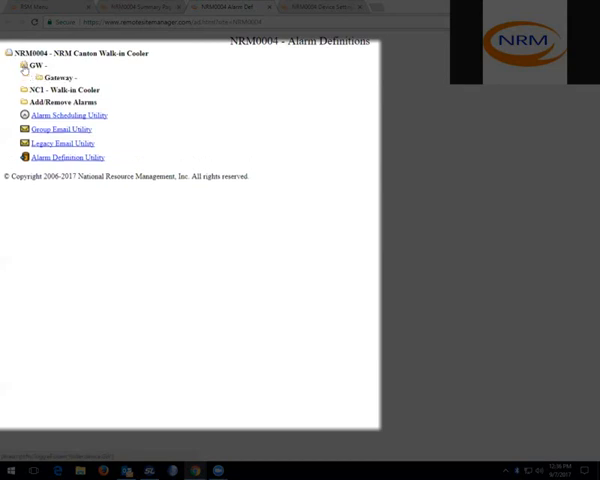
click(40, 76)
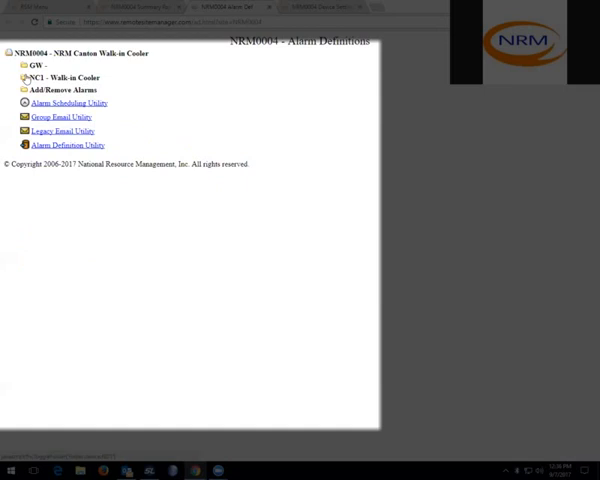
Expand the NC1 - Walk-in Cooler folder to list its alarm definitions
click(25, 78)
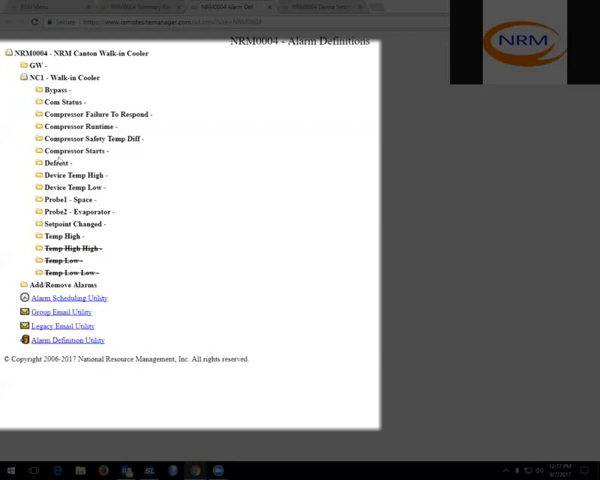
mouse_move(61, 162)
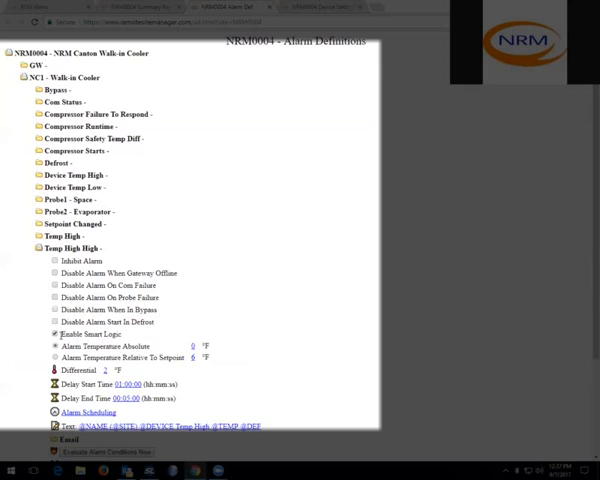
Switch to the Alarm Mail Setup page
click(34, 247)
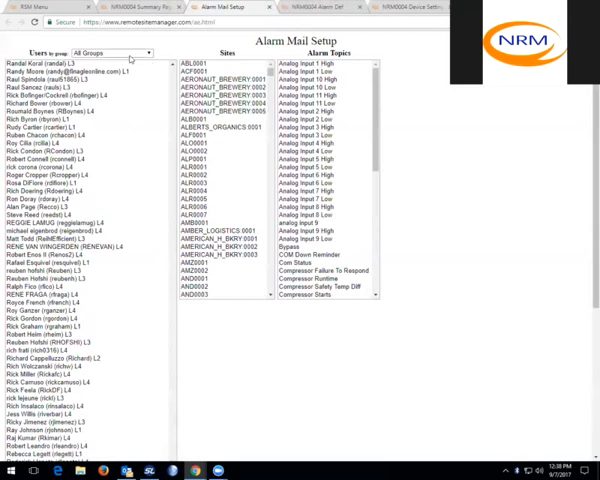
Scroll the Users list toward the L5 account
scroll(down, 3)
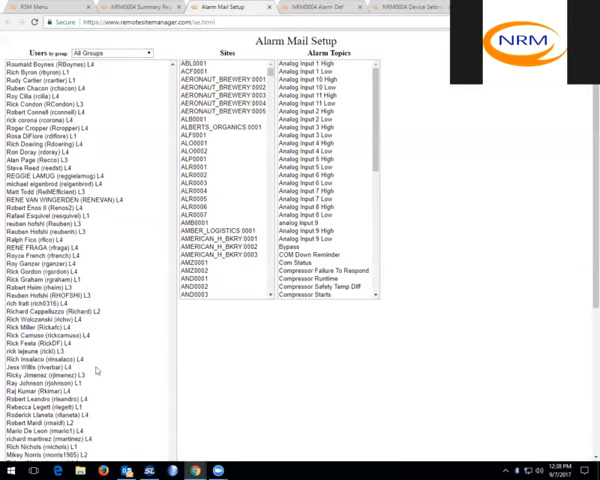
scroll(down, 3)
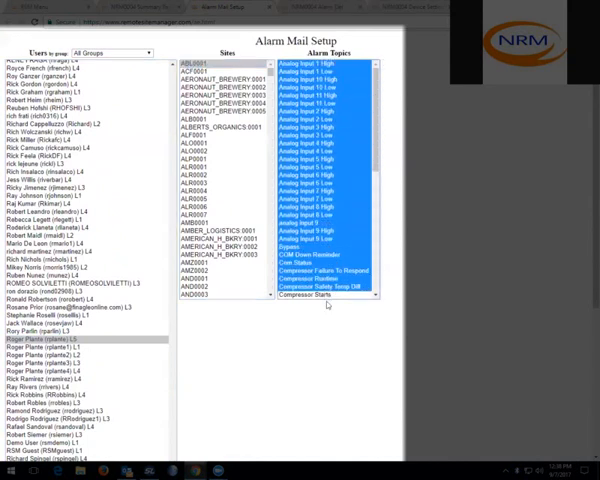
Submit the user's email and mobile alarm subscriptions and acknowledge the 266 updates performed
scroll(down, 3)
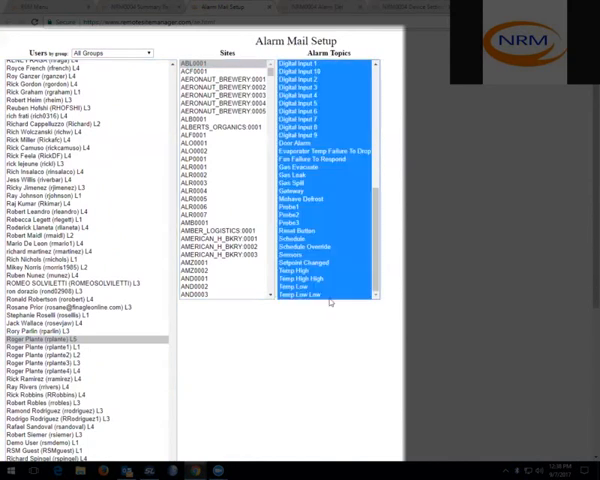
scroll(down, 3)
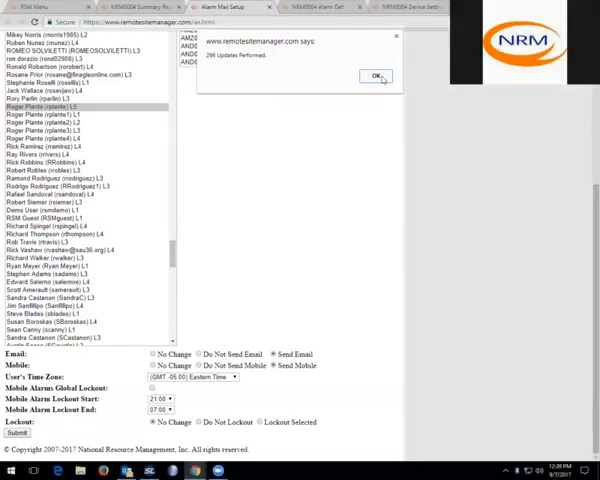
click(372, 77)
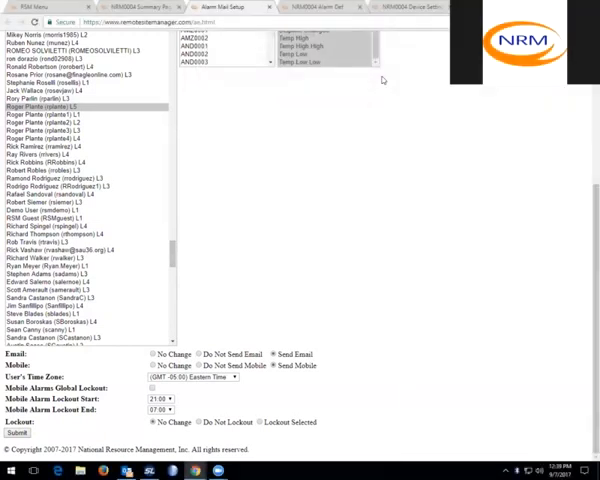